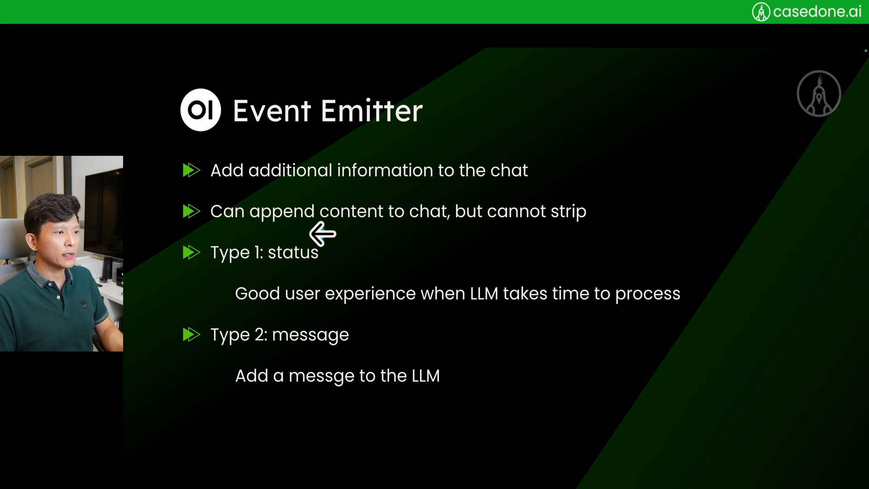
mouse_move(308, 344)
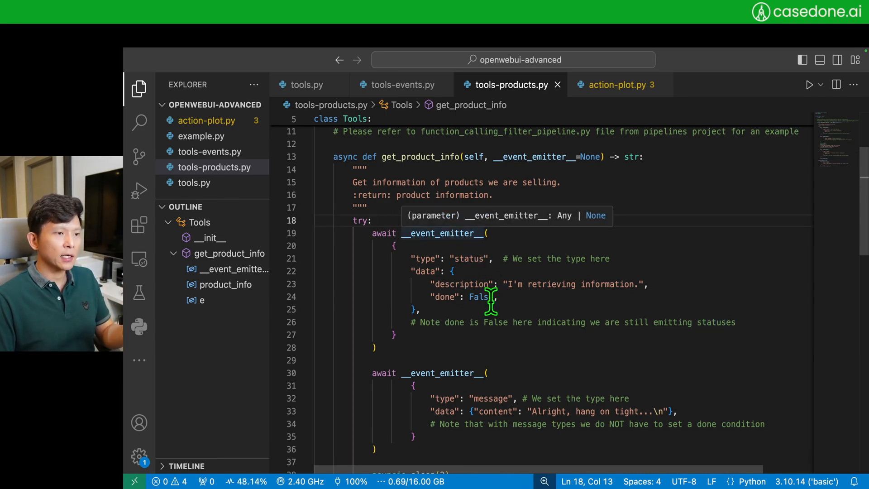
Reach Workspace Tools via the Admin Panel and preview creating a tool named 'Test-Tool'
drag(508, 284, 606, 284)
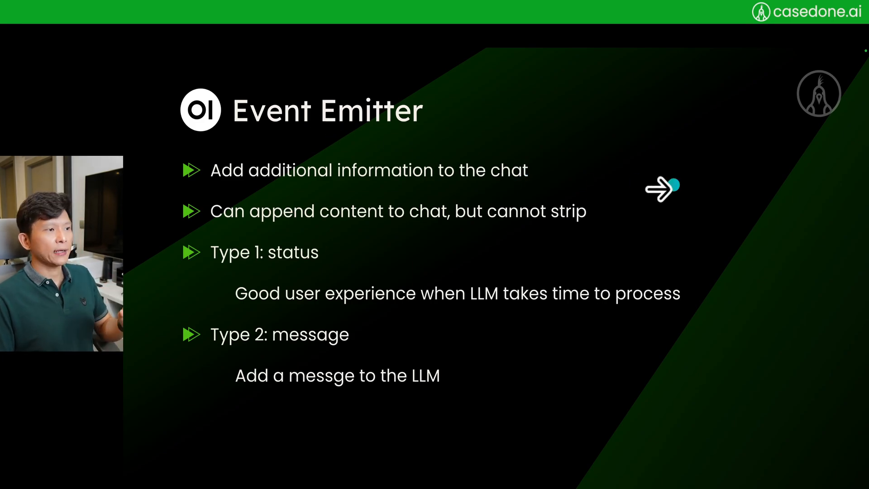
mouse_move(543, 217)
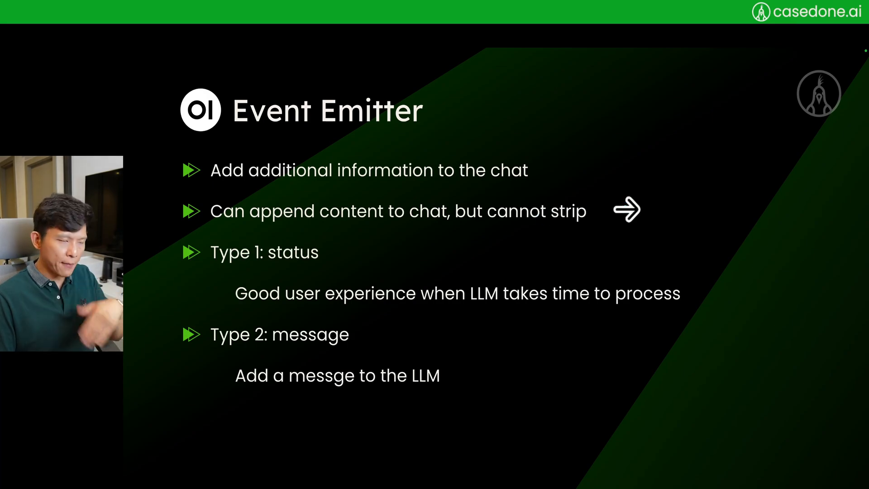
mouse_move(435, 170)
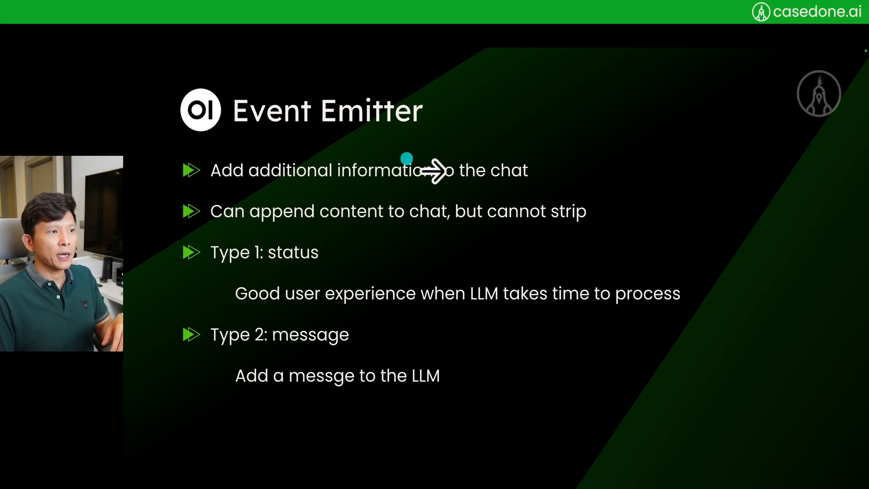
mouse_move(449, 216)
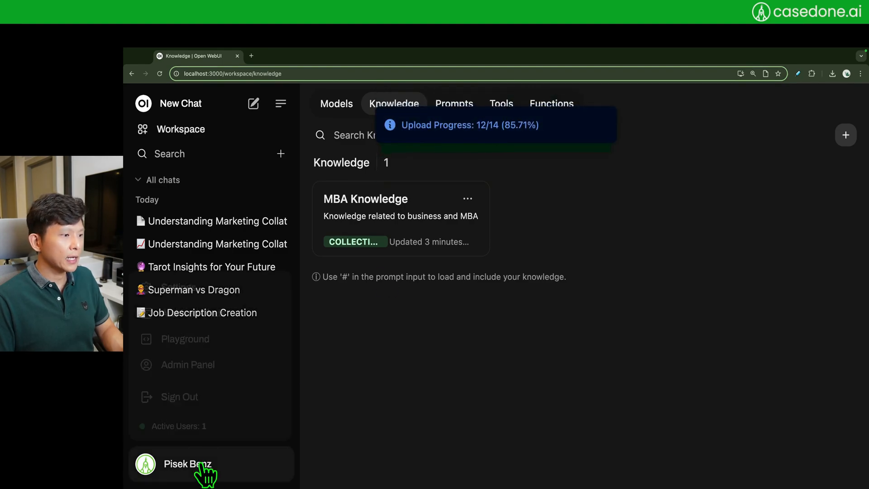
click(188, 363)
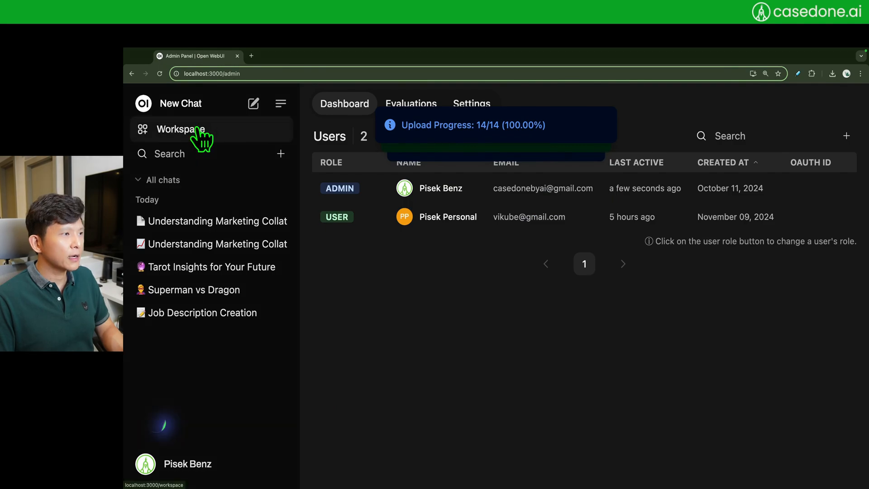
click(181, 128)
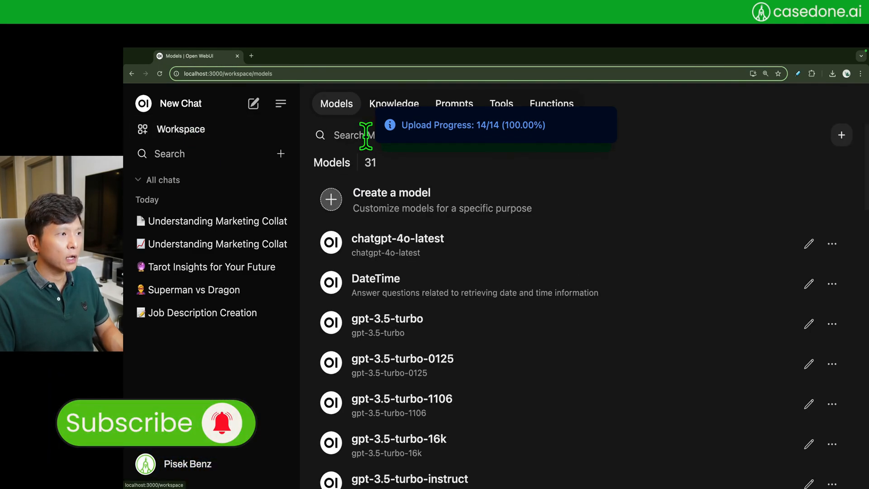
click(500, 104)
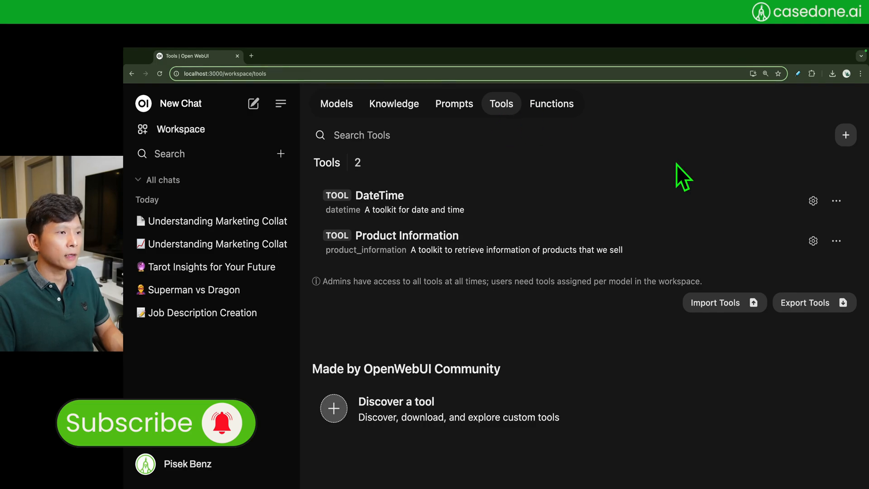
click(845, 135)
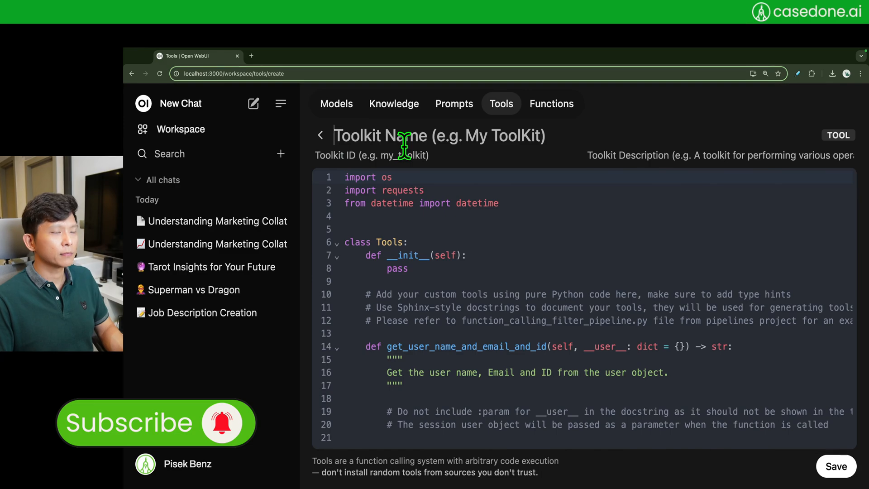
text(Test-Tool)
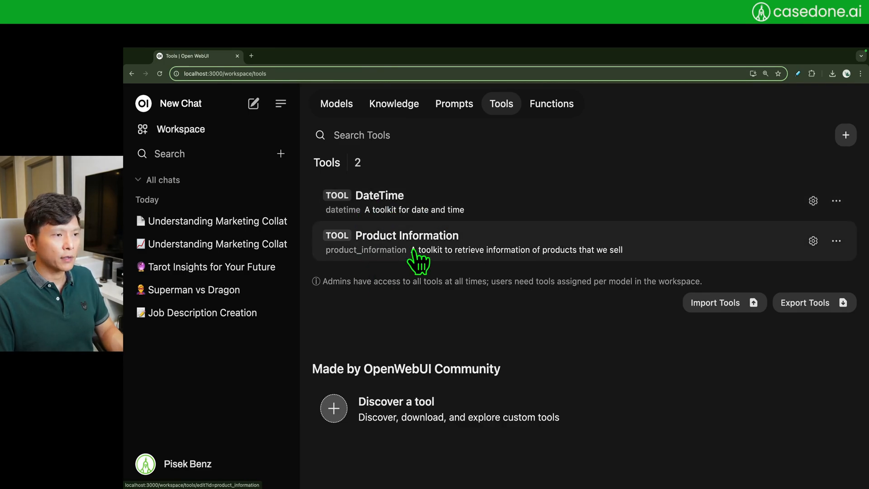
Review the Product Information tool's async code in its Open WebUI editor
click(406, 235)
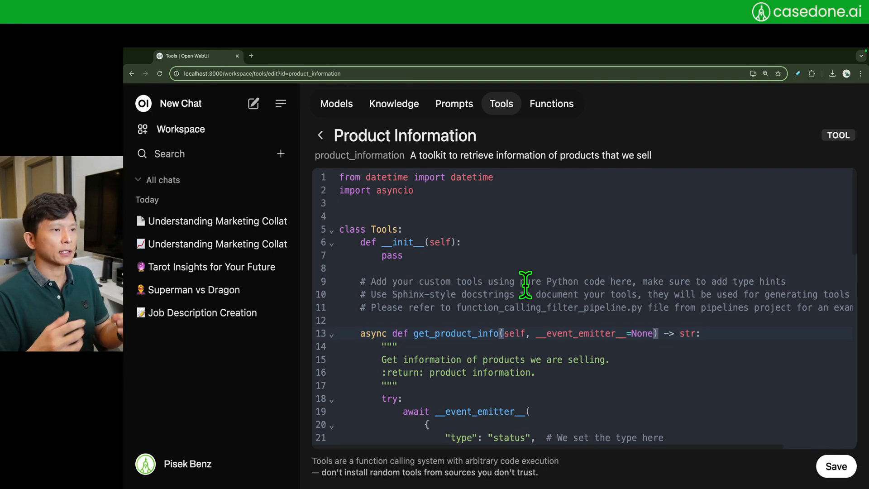
click(365, 55)
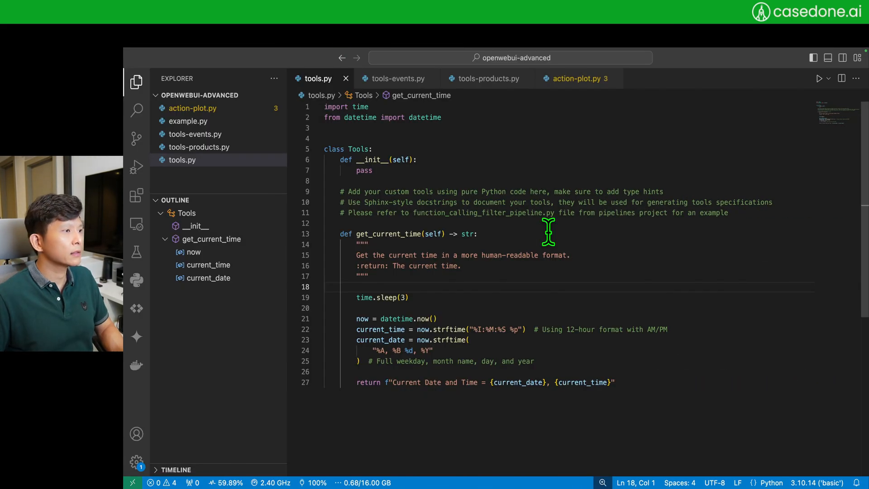
Review get_product_info and its event emitter status calls in tools-products.py
click(487, 79)
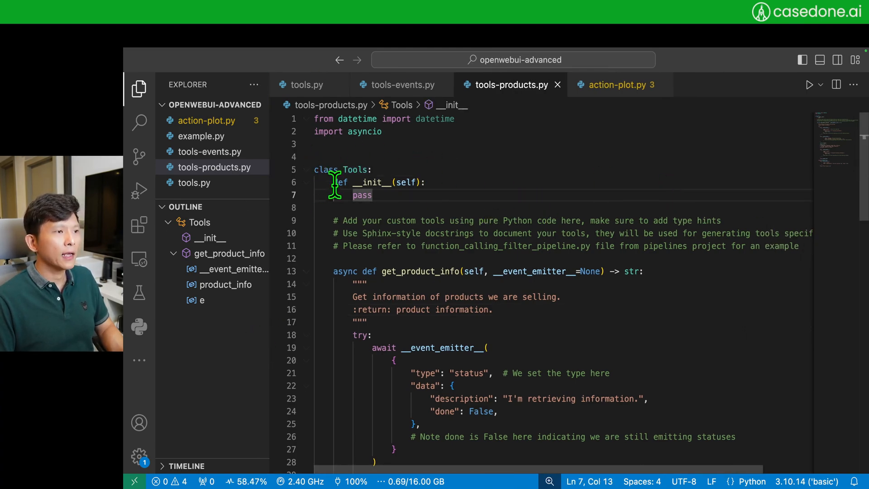
drag(333, 182, 449, 247)
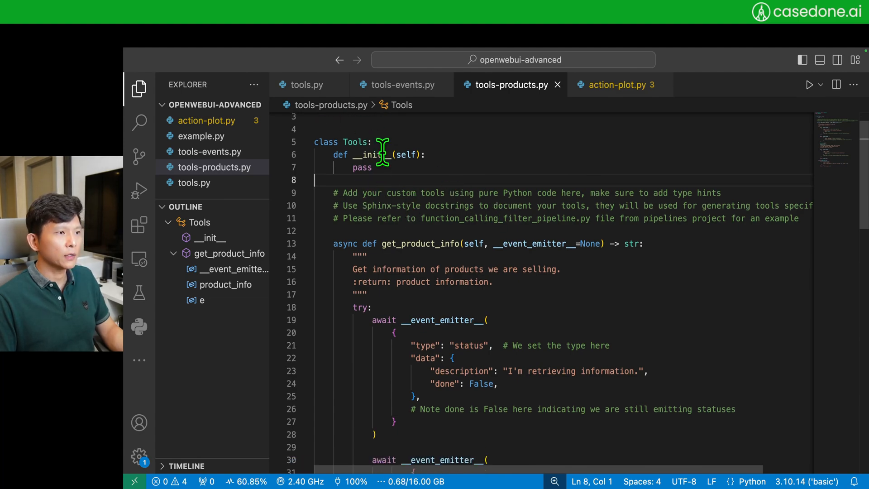
drag(382, 155, 575, 218)
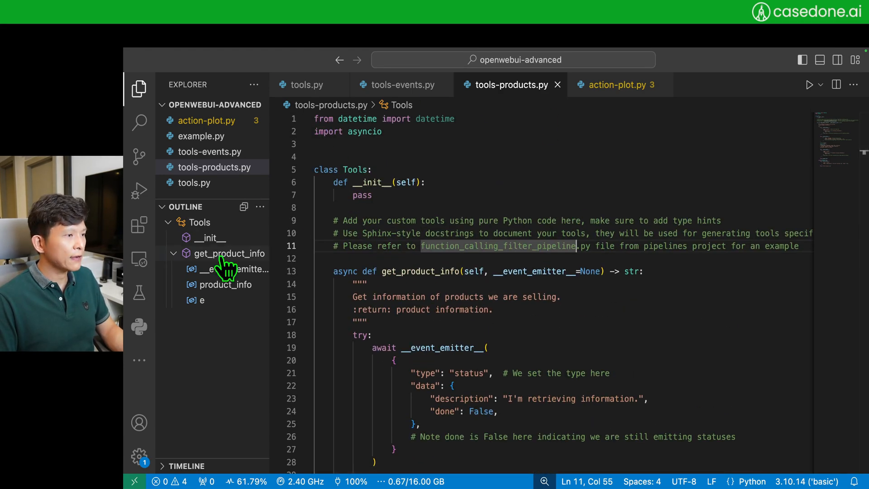
double_click(419, 271)
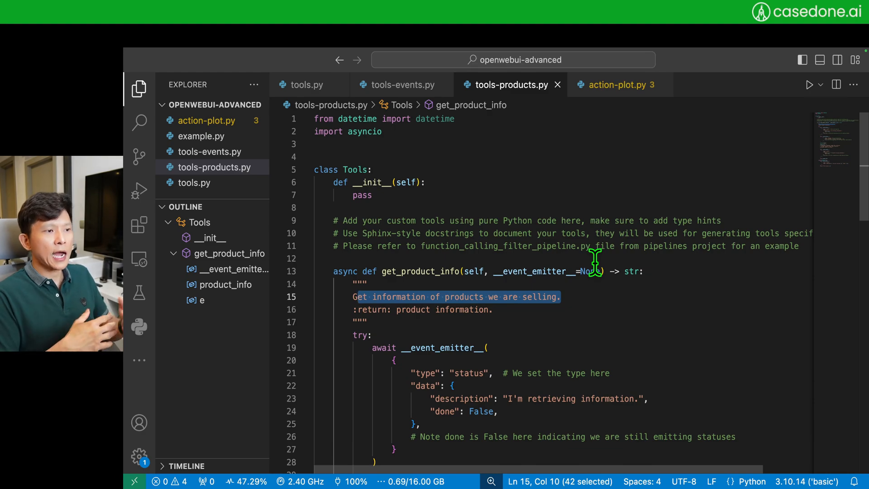
mouse_move(590, 296)
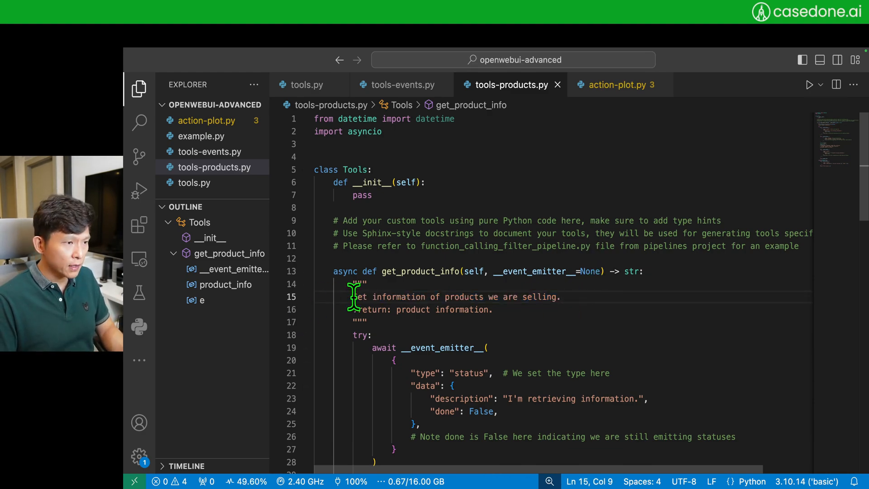
drag(353, 296, 560, 297)
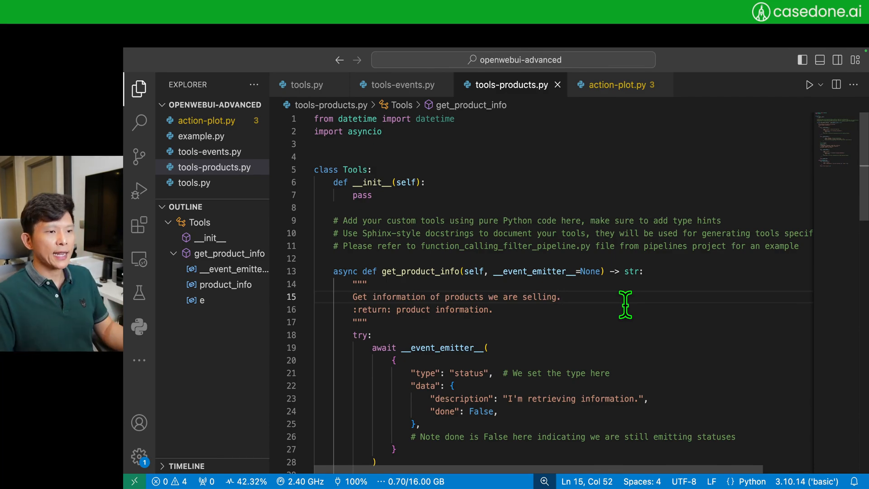
scroll(down, 3)
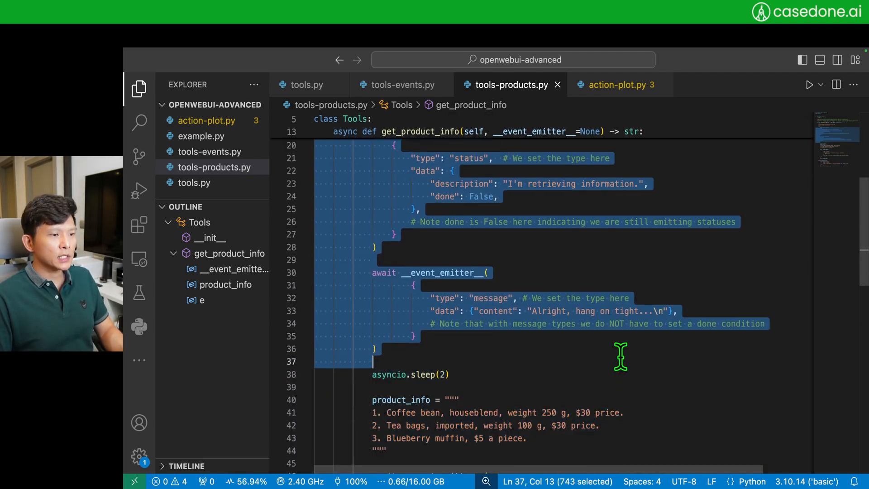
scroll(down, 3)
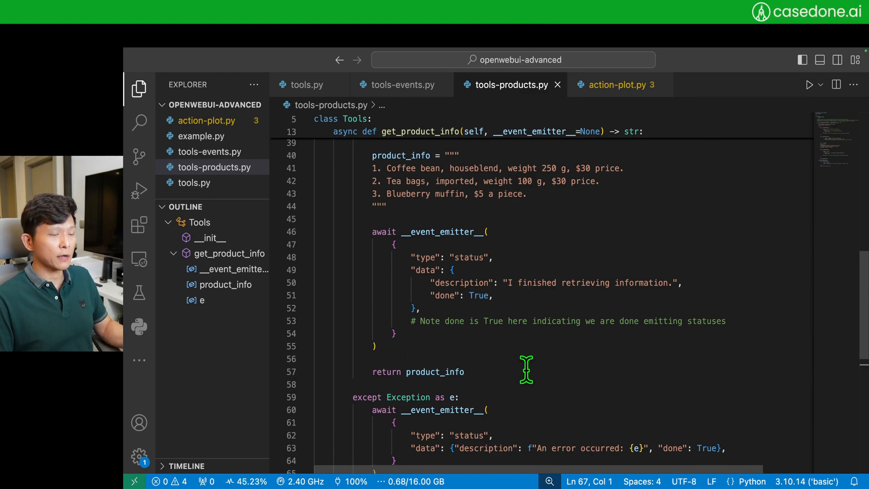
double_click(441, 409)
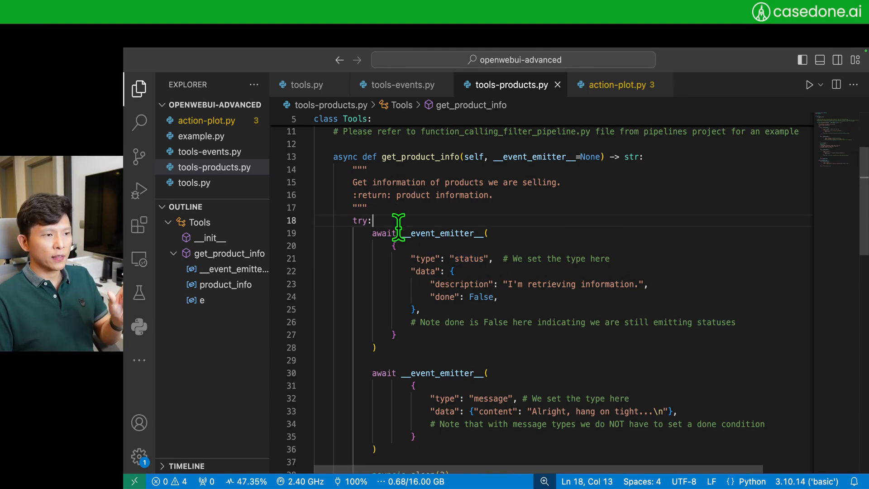
mouse_move(440, 232)
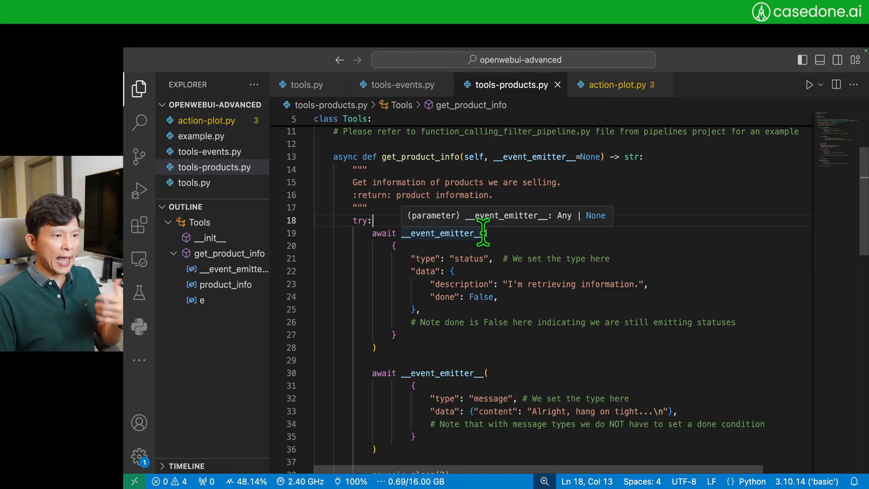
double_click(461, 283)
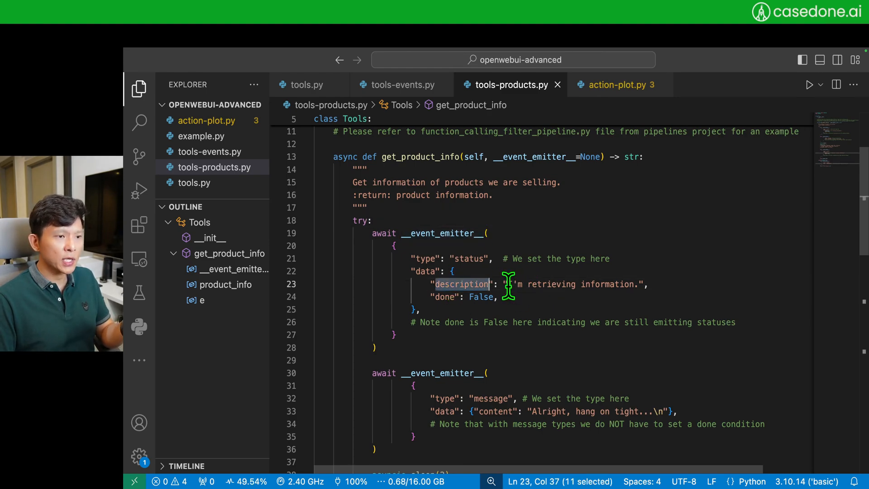
drag(510, 284, 643, 284)
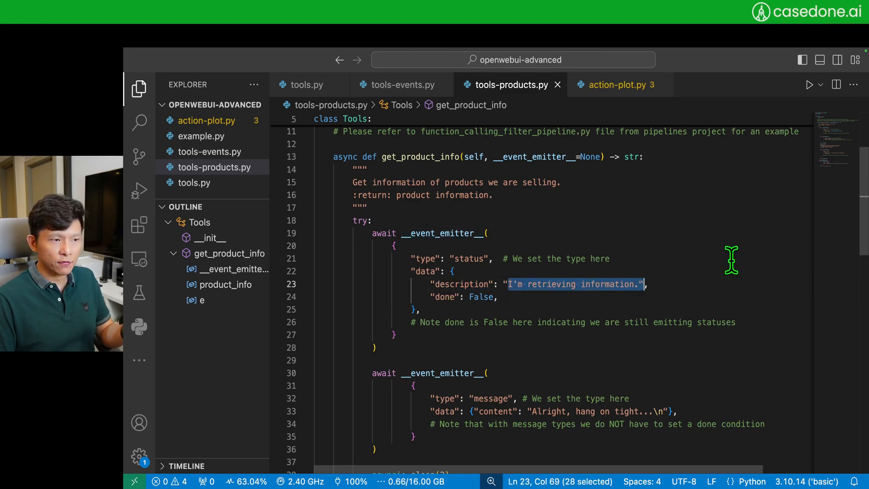
double_click(469, 259)
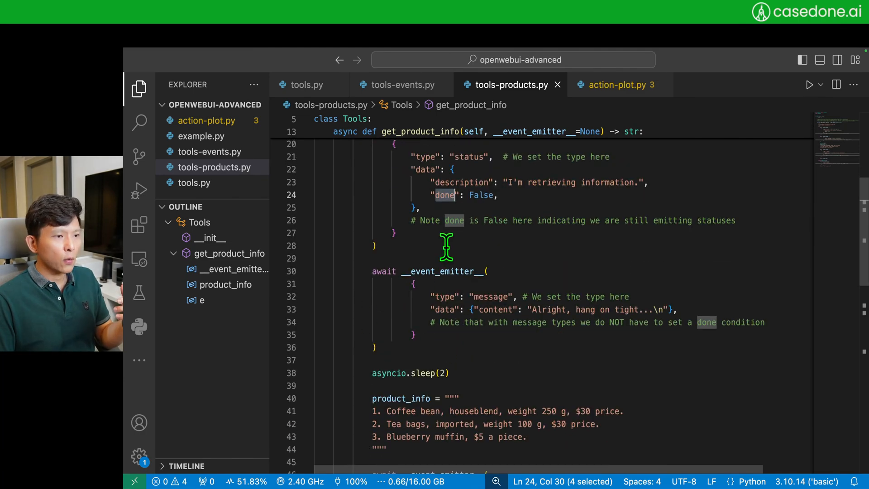
double_click(491, 296)
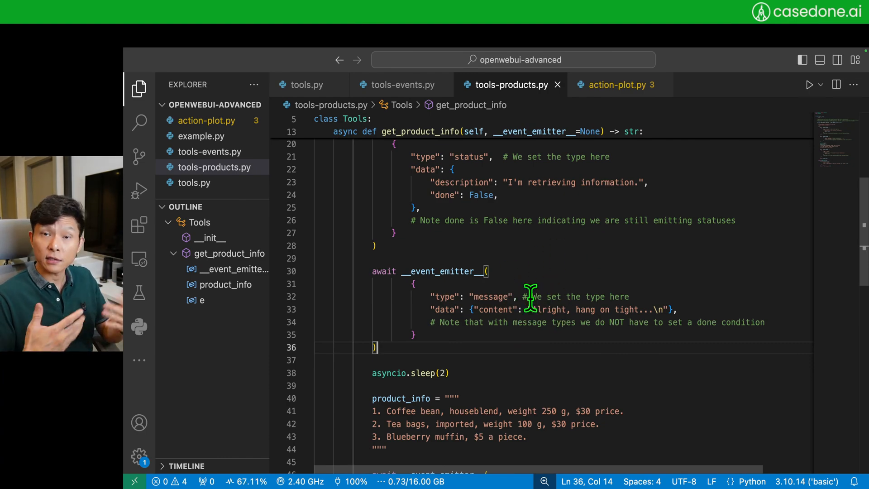
mouse_move(532, 309)
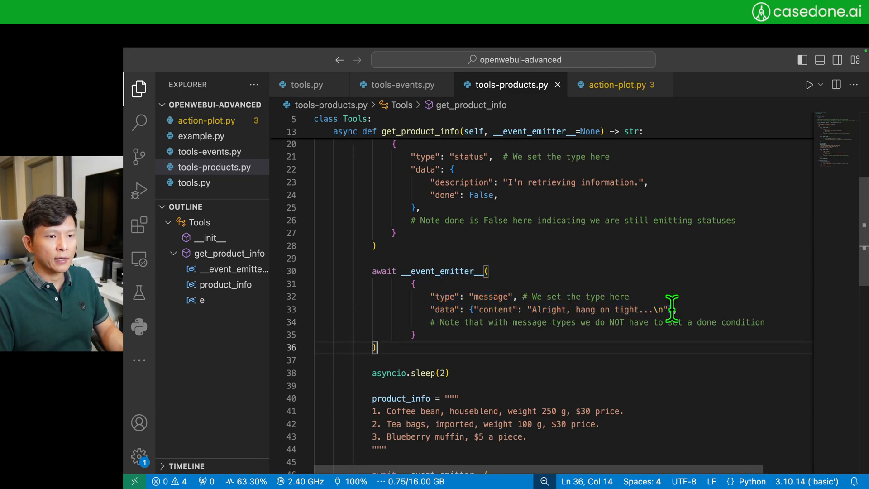
Select the sleep call and product list code in tools-products.py
scroll(down, 3)
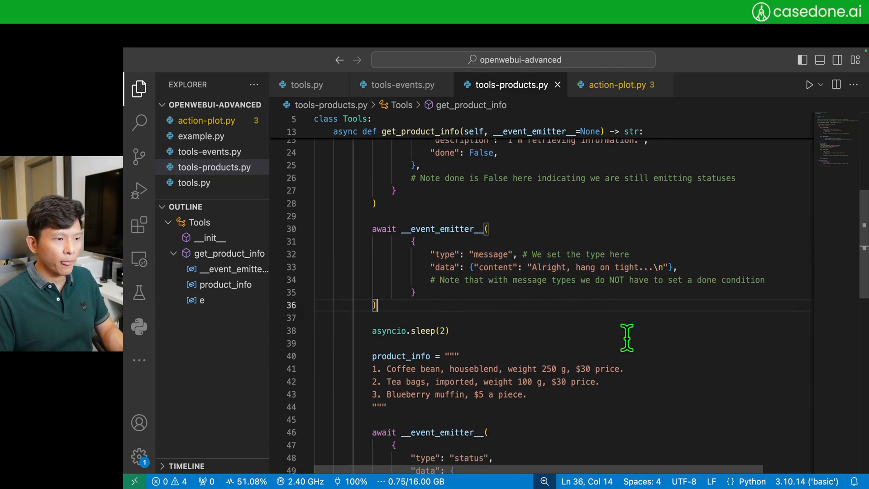
drag(627, 338, 493, 335)
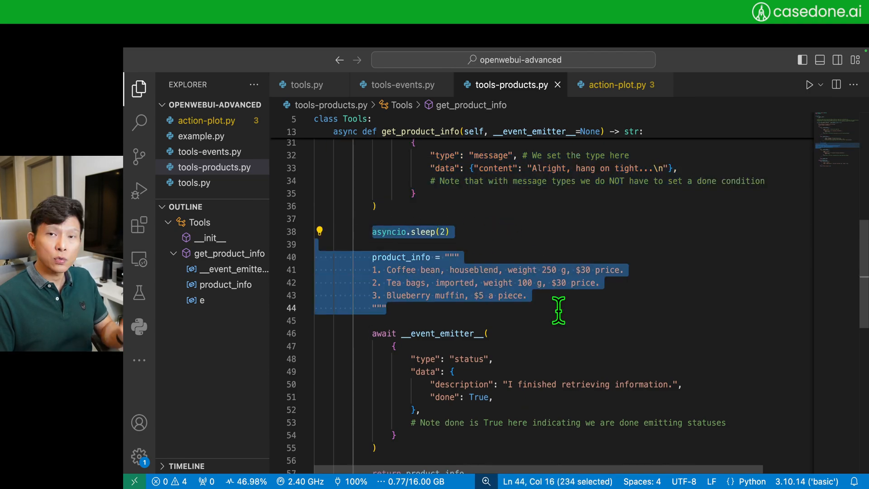
click(388, 307)
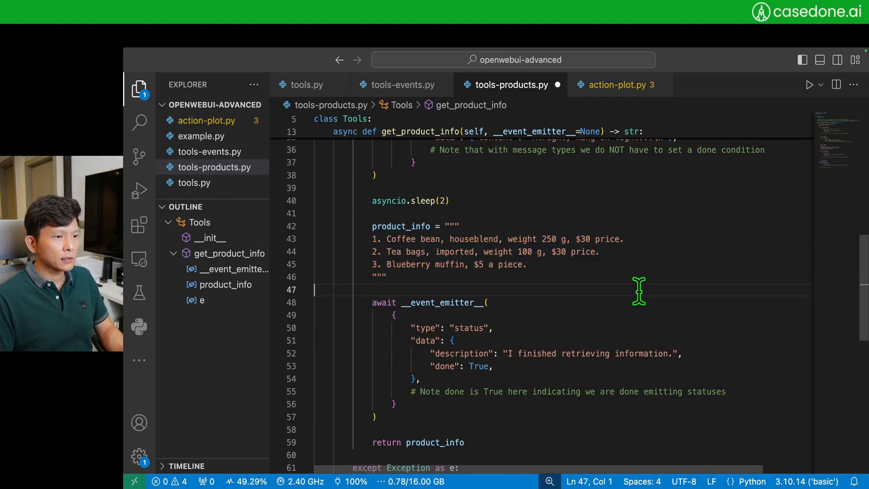
scroll(down, 3)
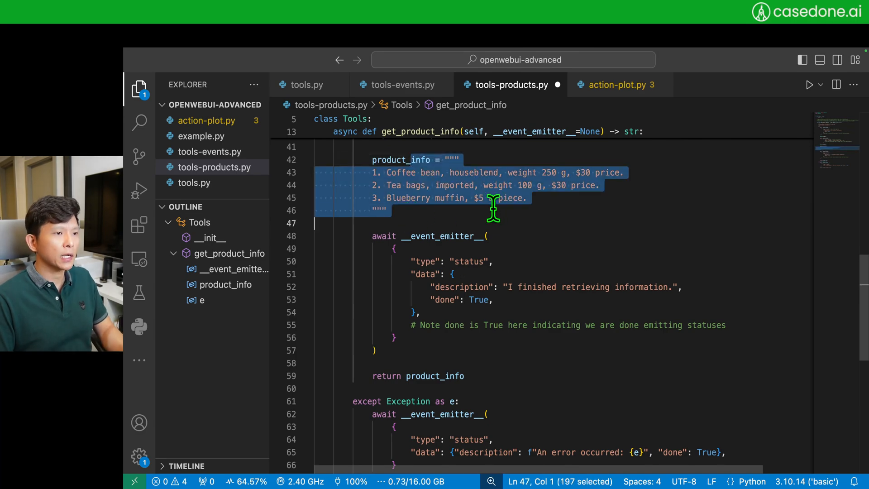
click(384, 210)
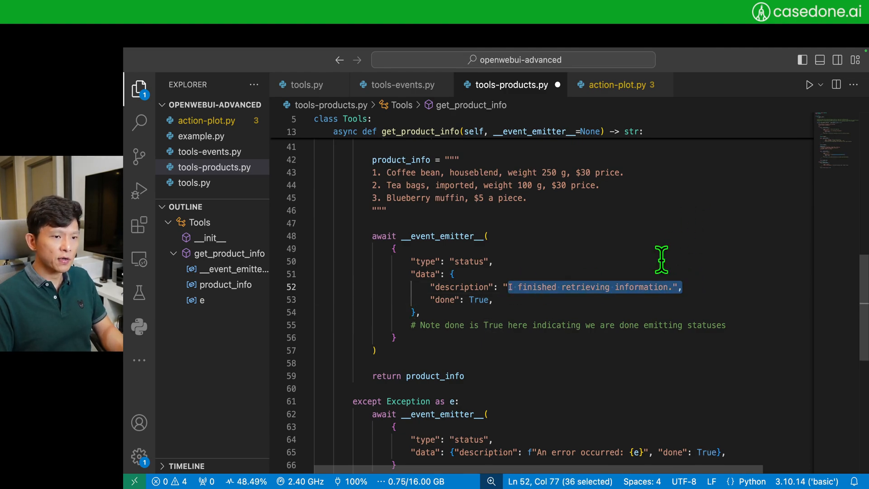
Paste the code through the finished-retrieving status into Product Information, save, and go back
double_click(435, 363)
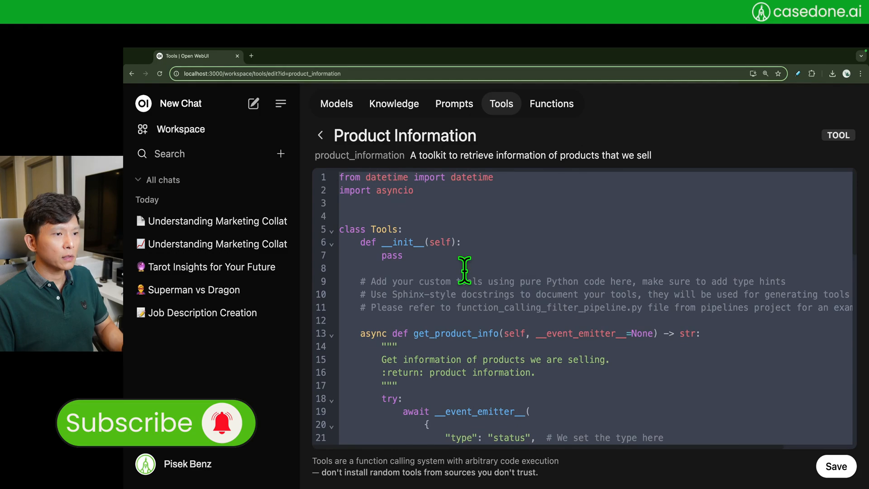
click(835, 466)
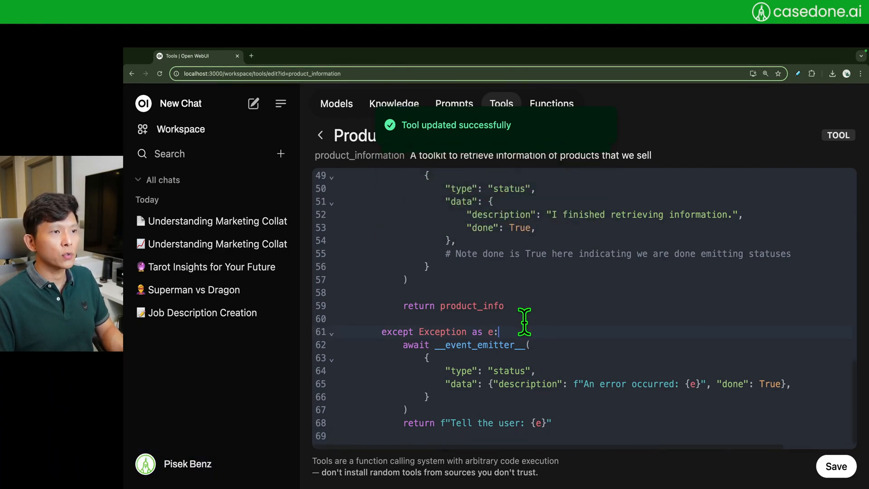
mouse_move(320, 135)
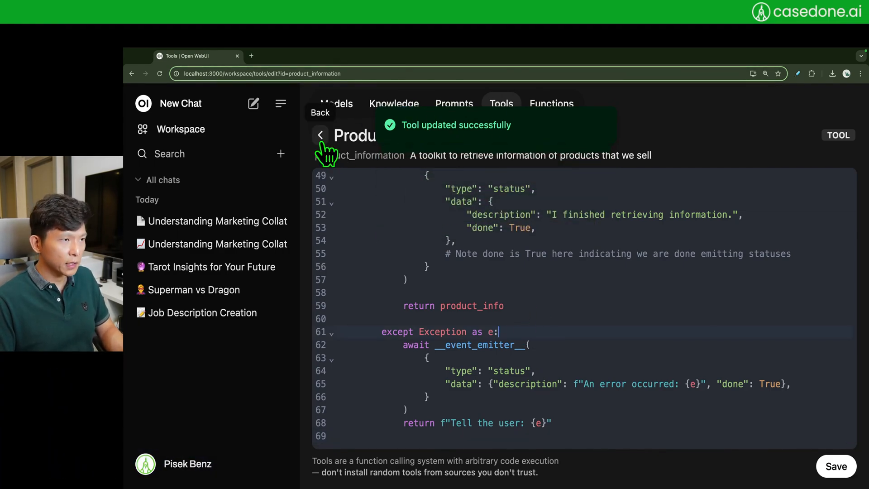
click(320, 135)
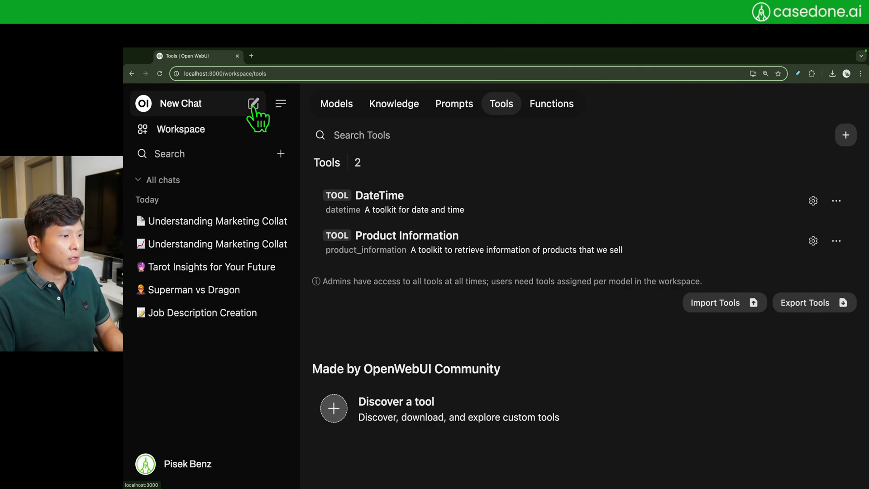
Start a new chat with the Product Information tool enabled
click(253, 103)
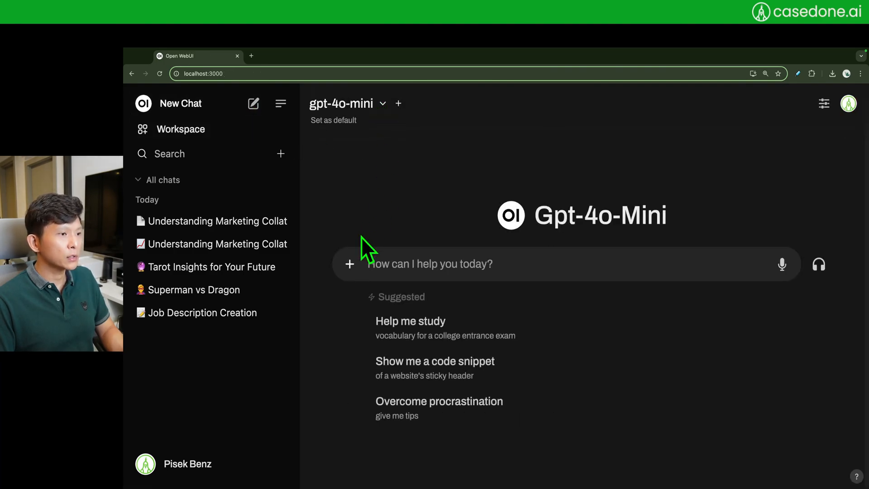
click(350, 264)
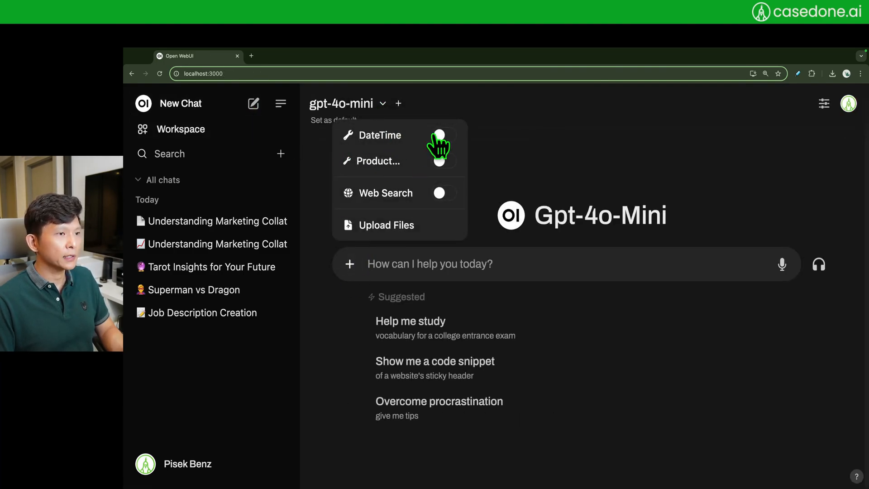
click(340, 103)
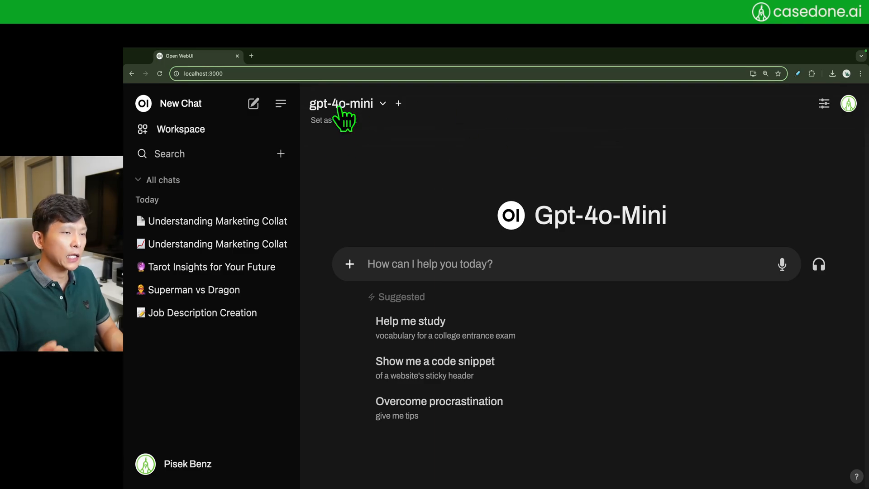
Send 'what products do you sell' to get the coffee, tea and muffin answer
click(444, 161)
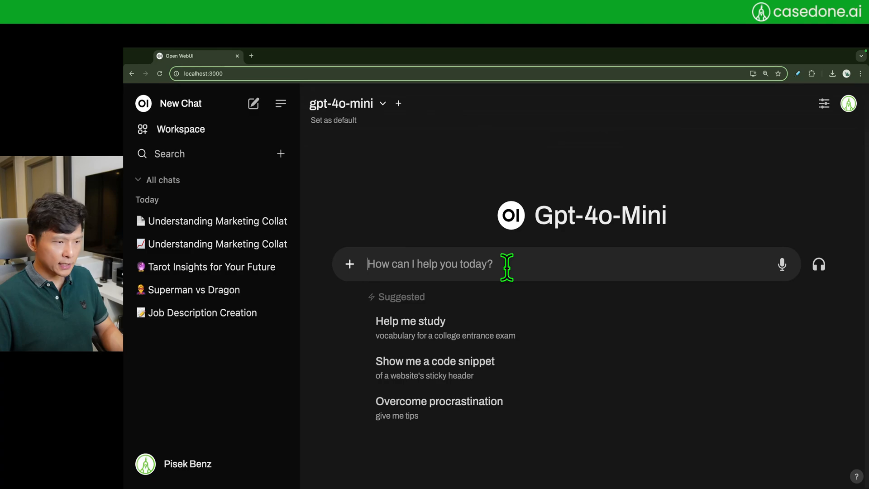
text(what product)
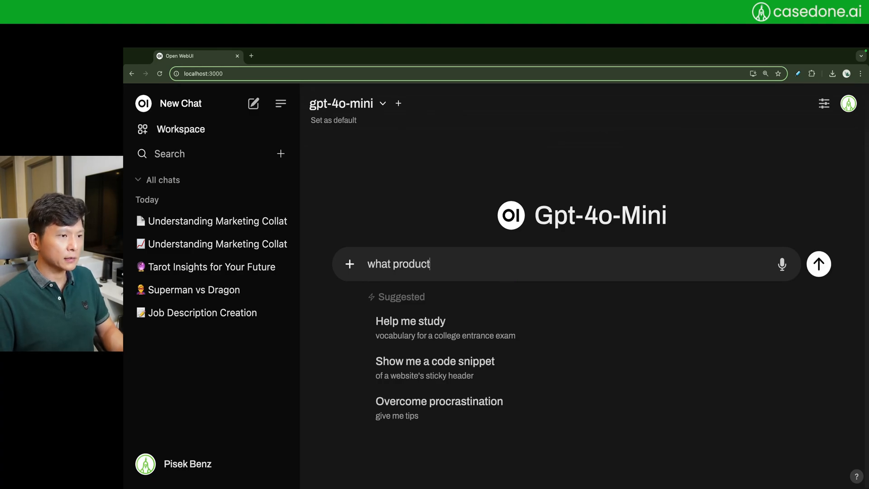
text(s do you sell)
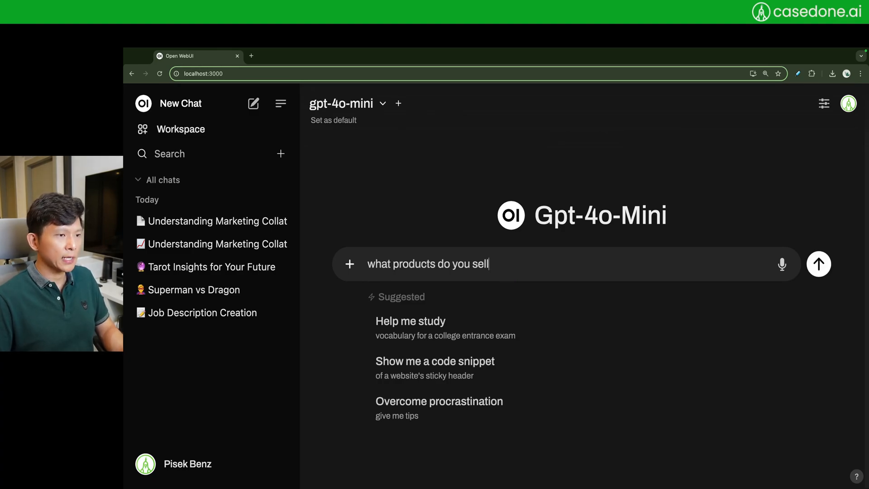
click(818, 263)
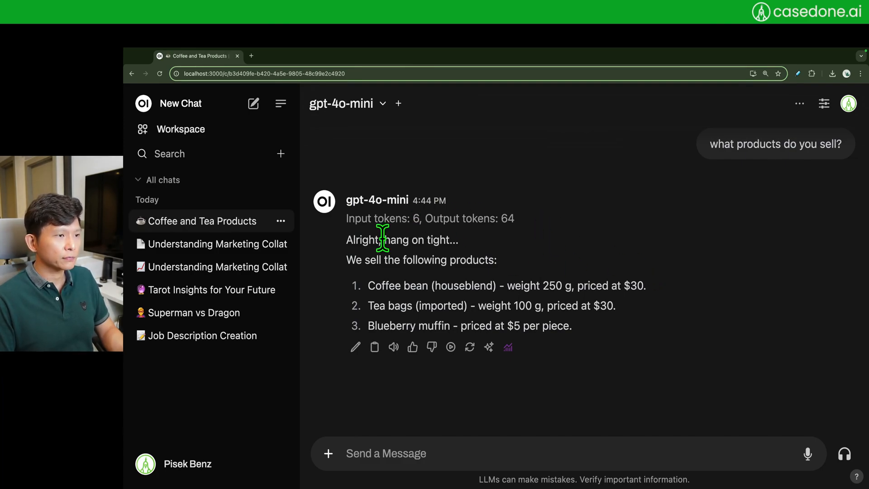
Disable Example Action, Visualize Data and Token Count, then reopen the Coffee and Tea Products chat
click(824, 103)
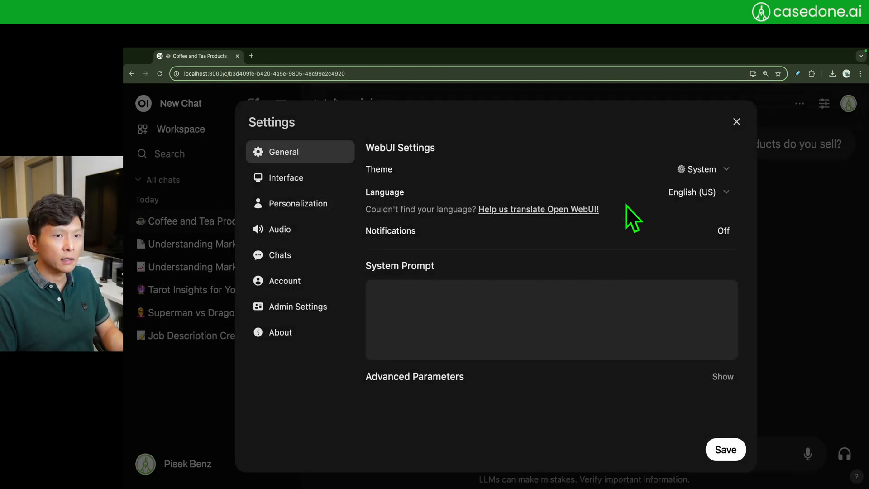
click(736, 121)
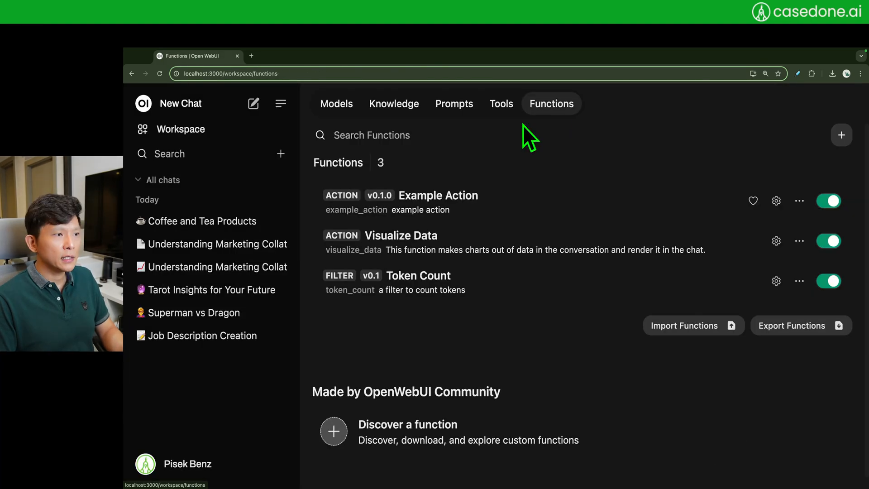
click(827, 200)
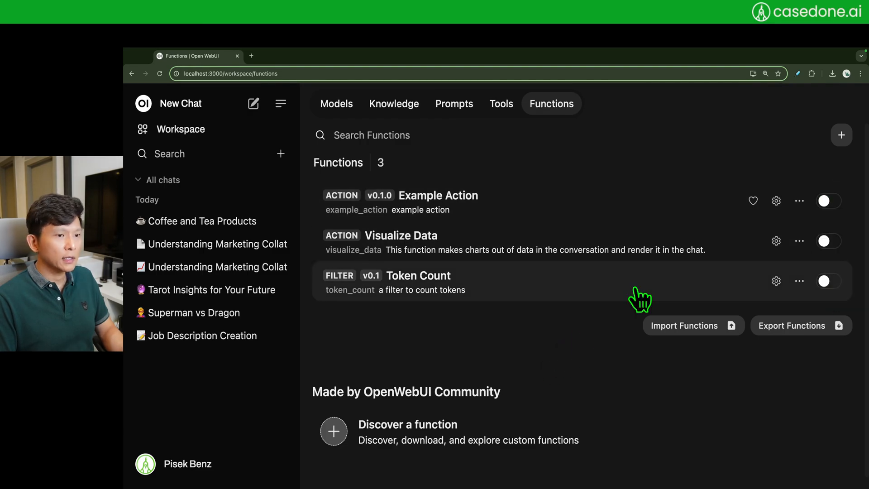
click(336, 103)
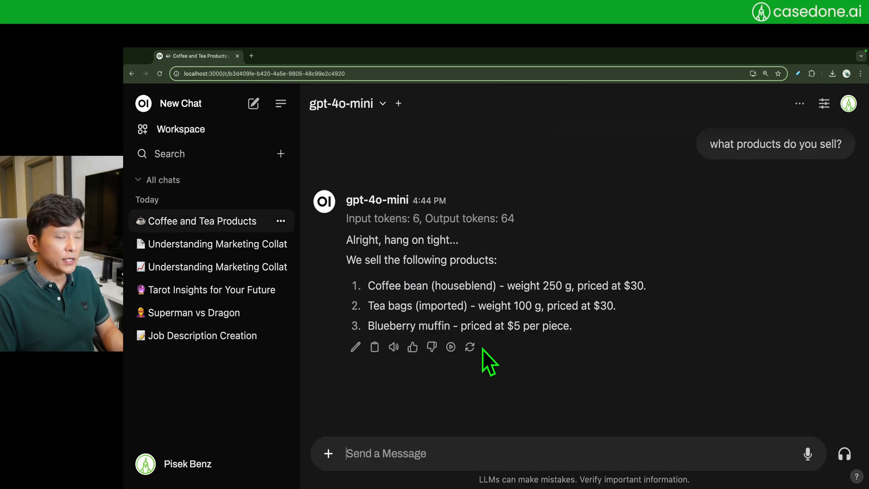
Regenerate without functions, then enable the Product tool and regenerate to show the finished-retrieving status
click(469, 347)
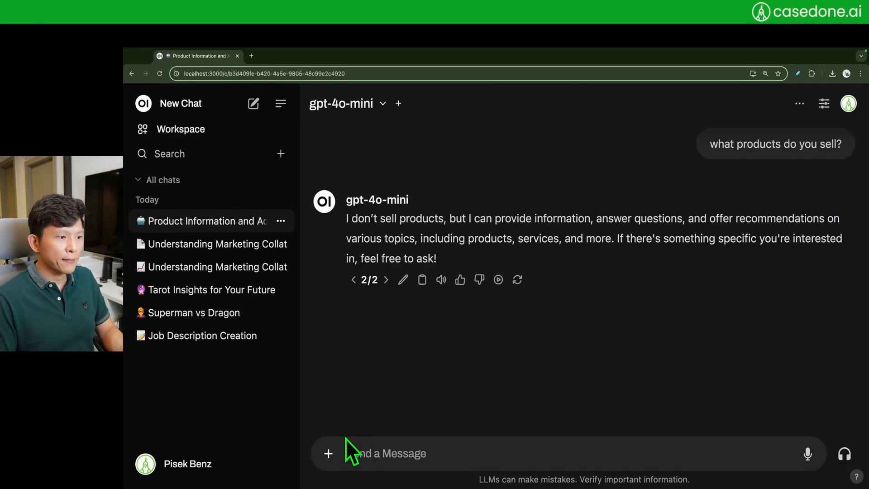
click(328, 454)
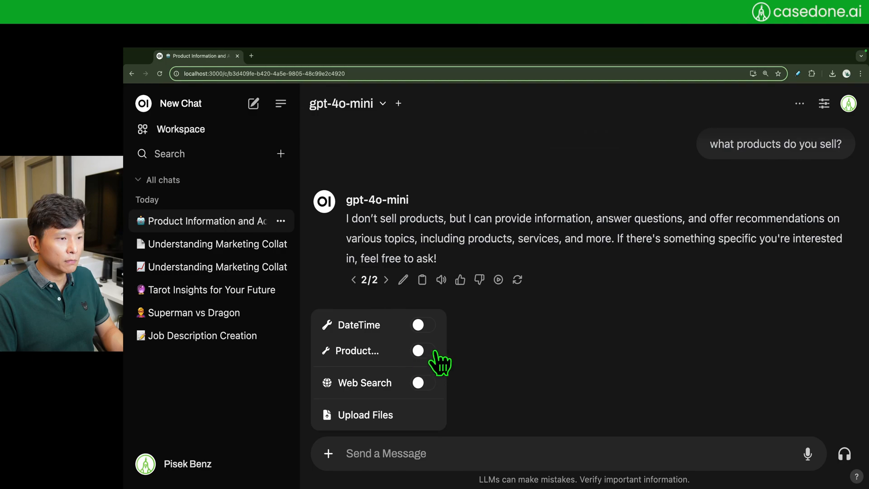
click(422, 350)
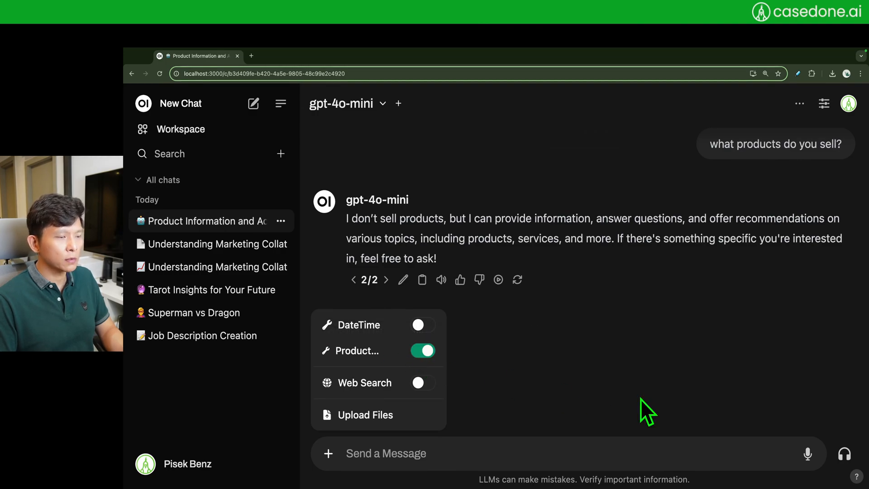
click(517, 279)
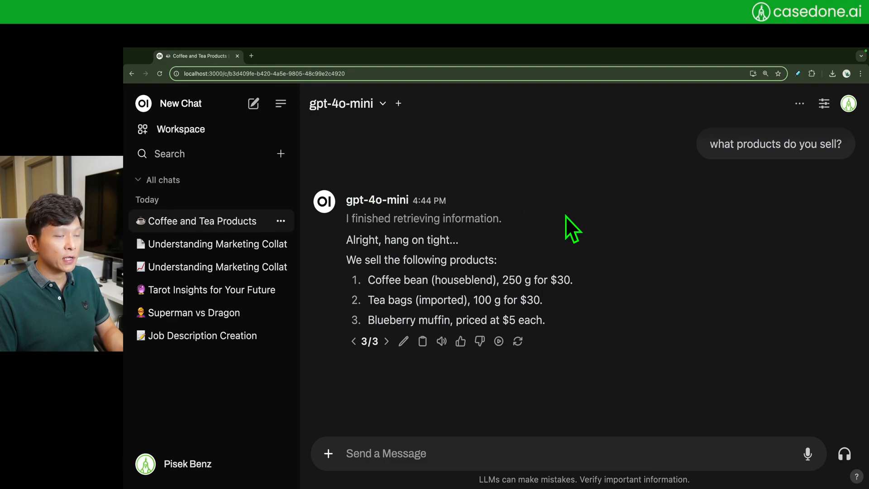
mouse_move(565, 249)
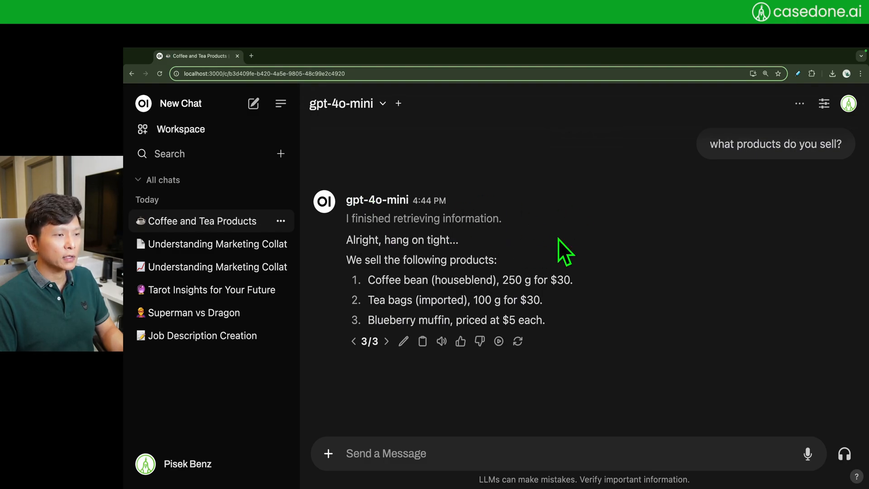
drag(346, 259, 545, 319)
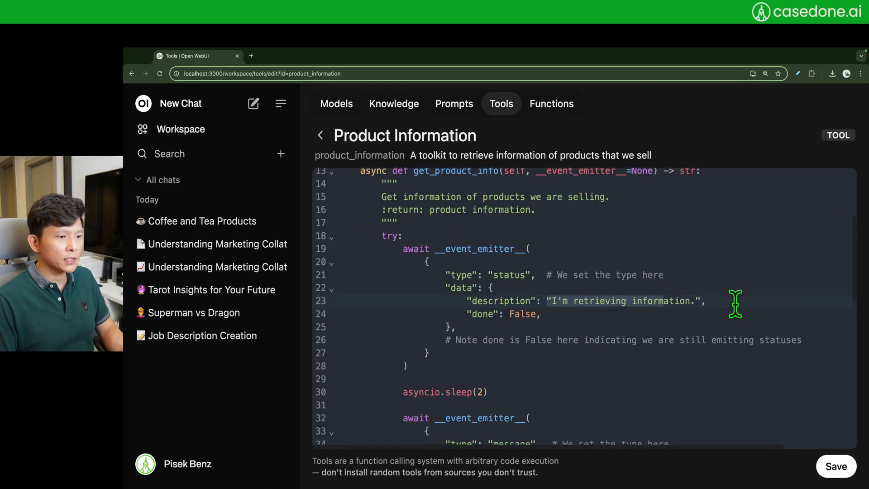
Change asyncio.sleep(2) on line 30 to 3, save the tool, and return to the chat
scroll(down, 3)
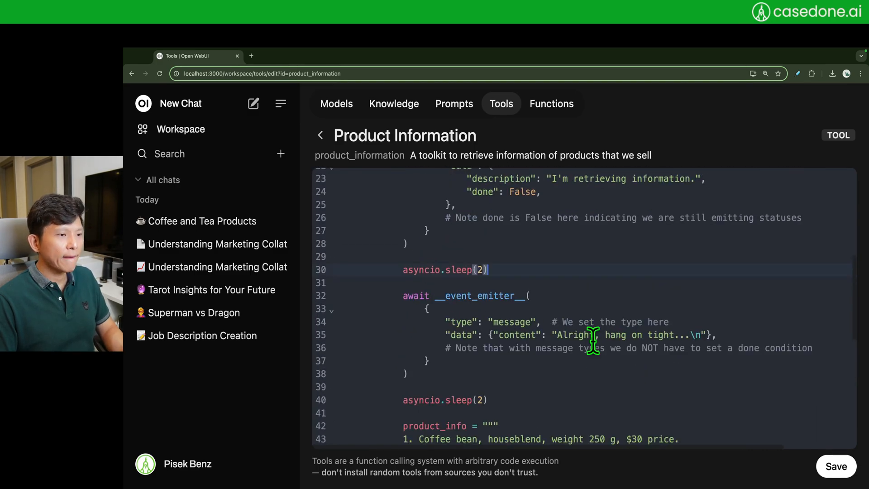
text(3)
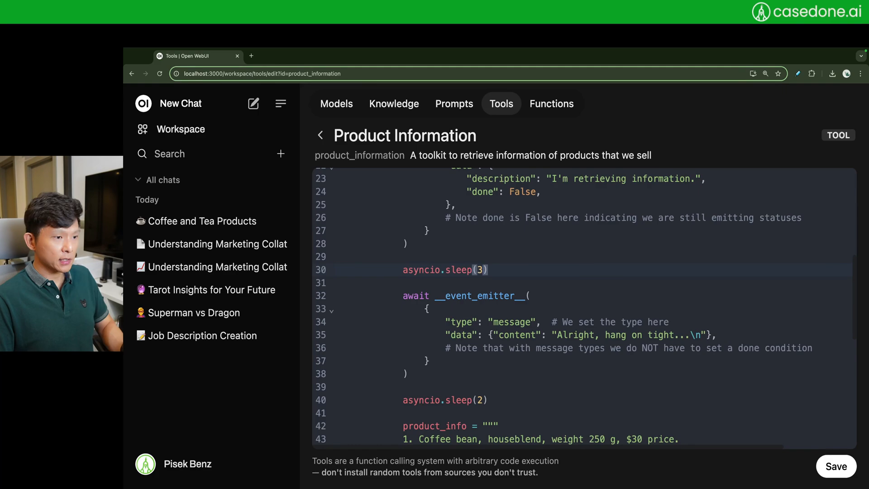
click(835, 466)
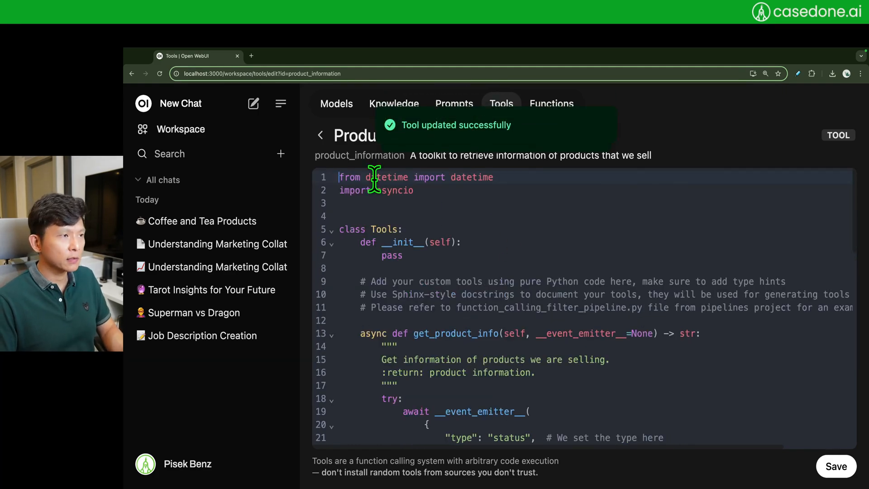
click(202, 220)
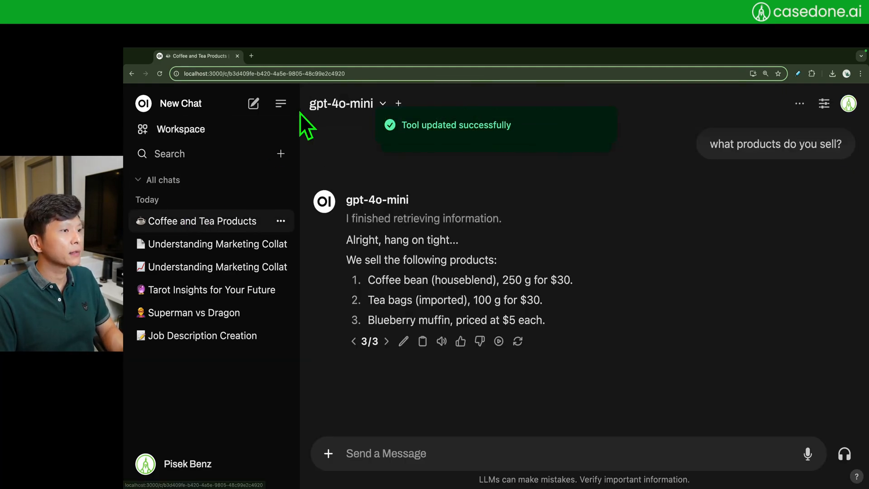
Turn on the Product tool and highlight the grey status line in the regenerated answer
click(328, 454)
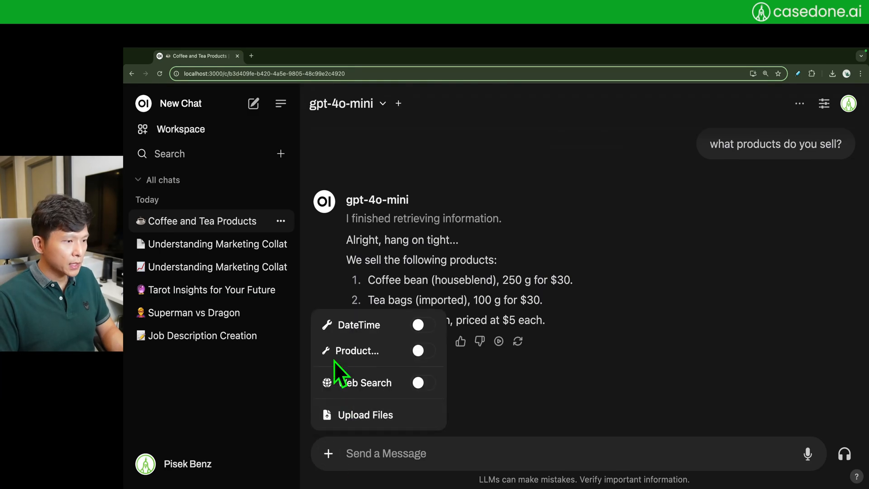
click(423, 350)
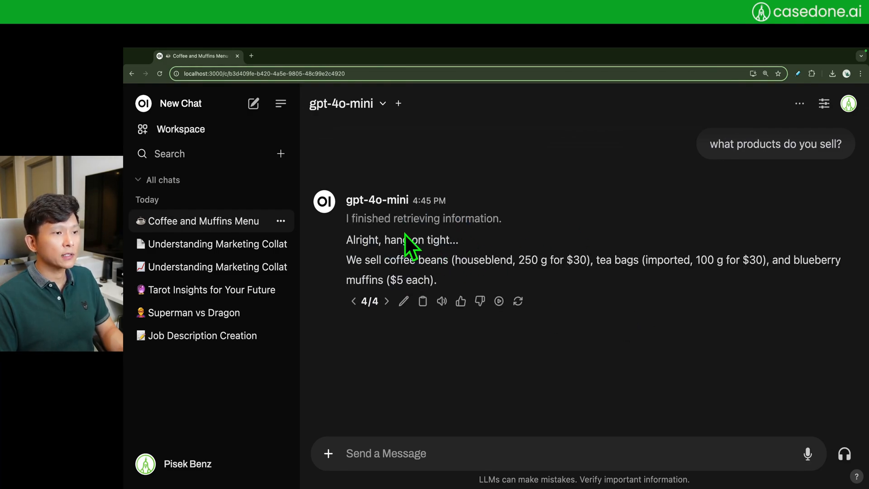
drag(346, 218, 421, 218)
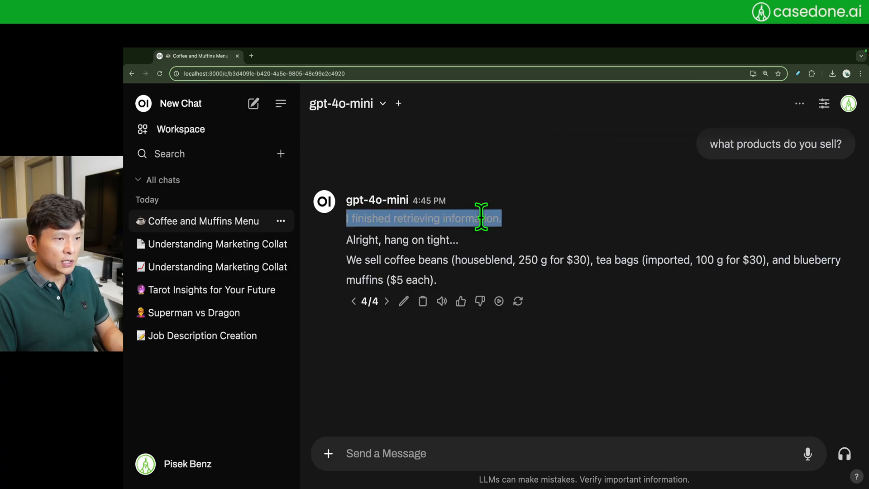
click(369, 55)
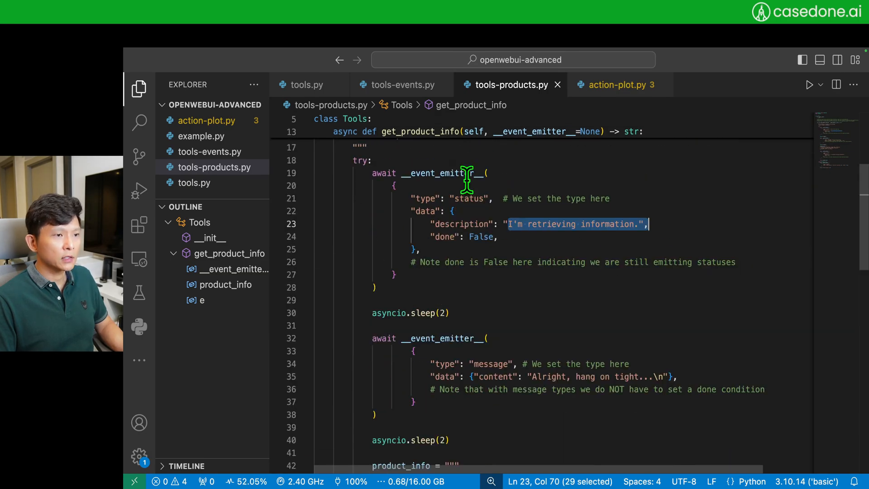
Review tools-products.py's event emitter calls and returned product_info, then view the stella_en_400M_v5 model card
scroll(down, 3)
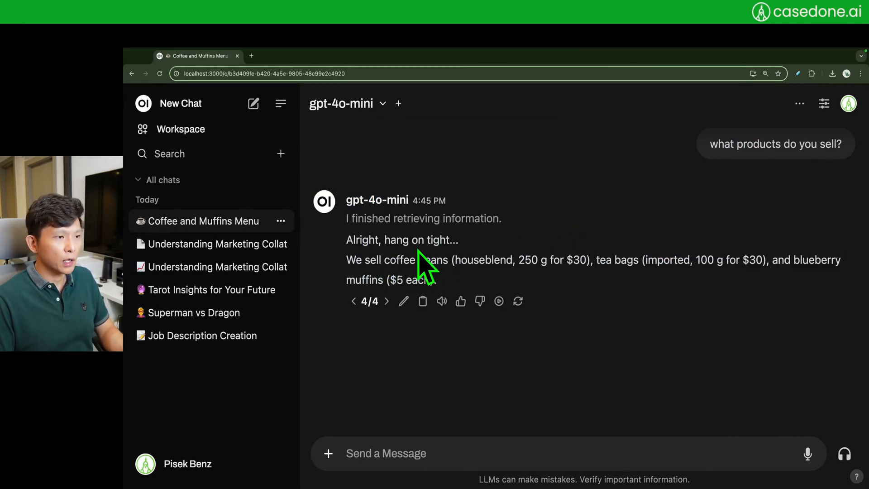
click(422, 301)
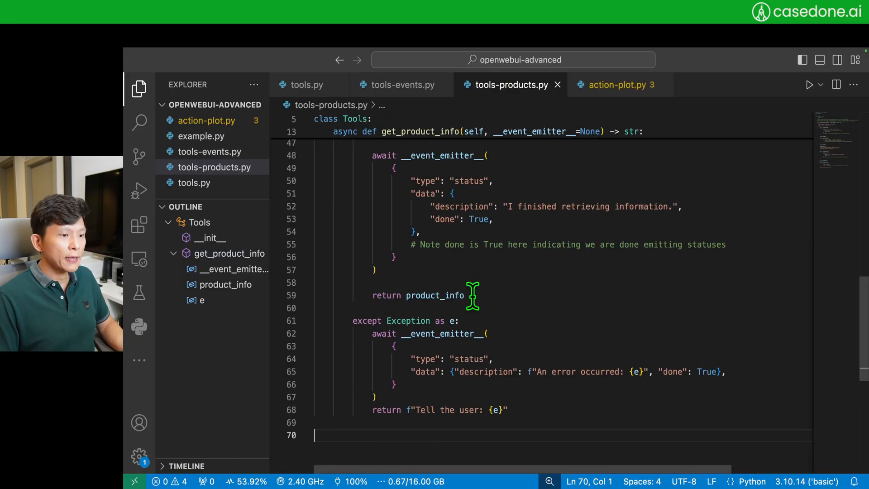
double_click(490, 269)
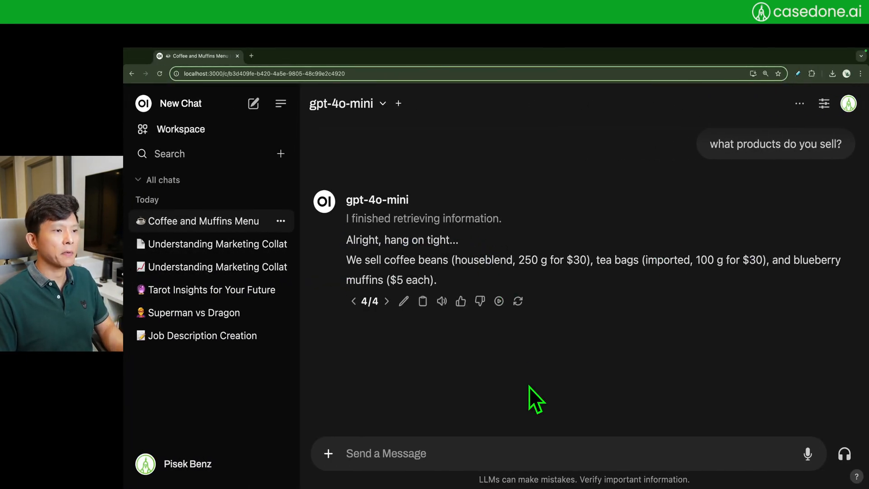
click(447, 55)
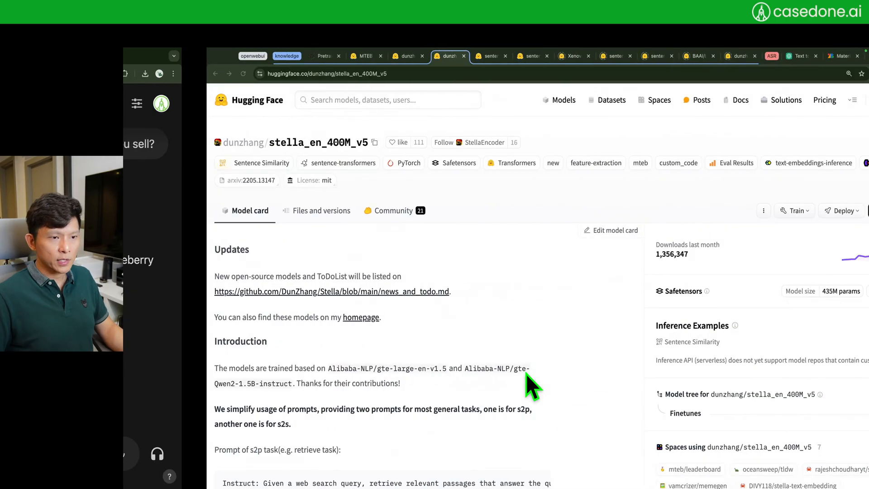